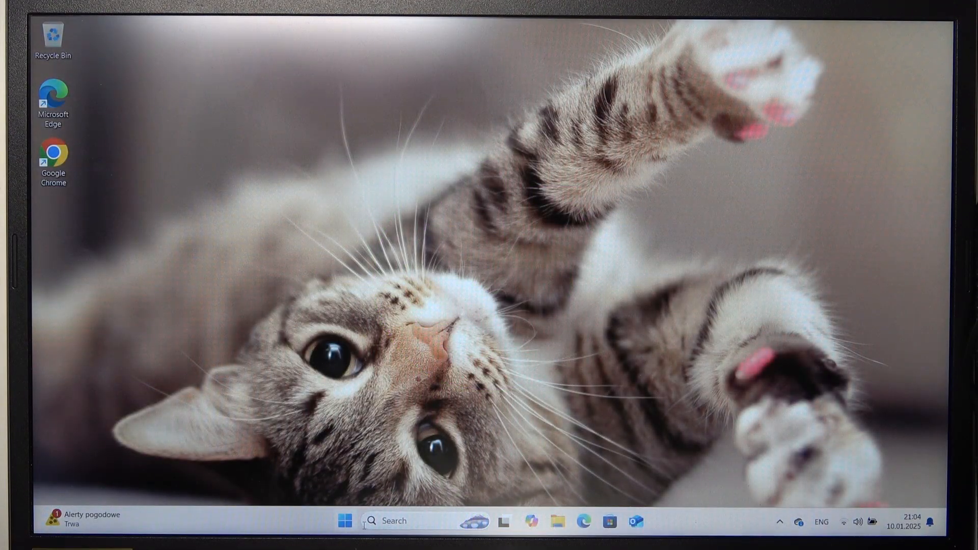
Launch Settings from the Start menu's pinned apps so its Home page shows
click(343, 520)
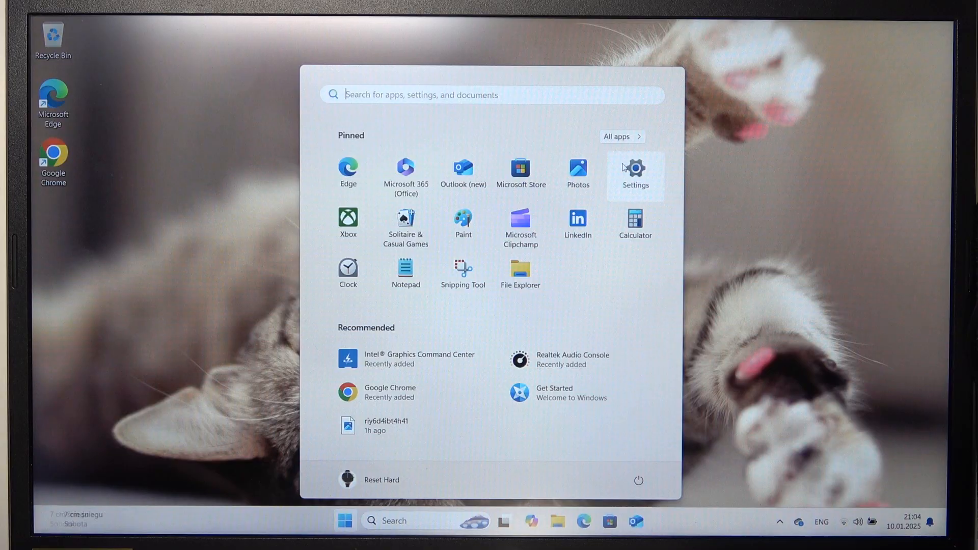
mouse_move(274, 254)
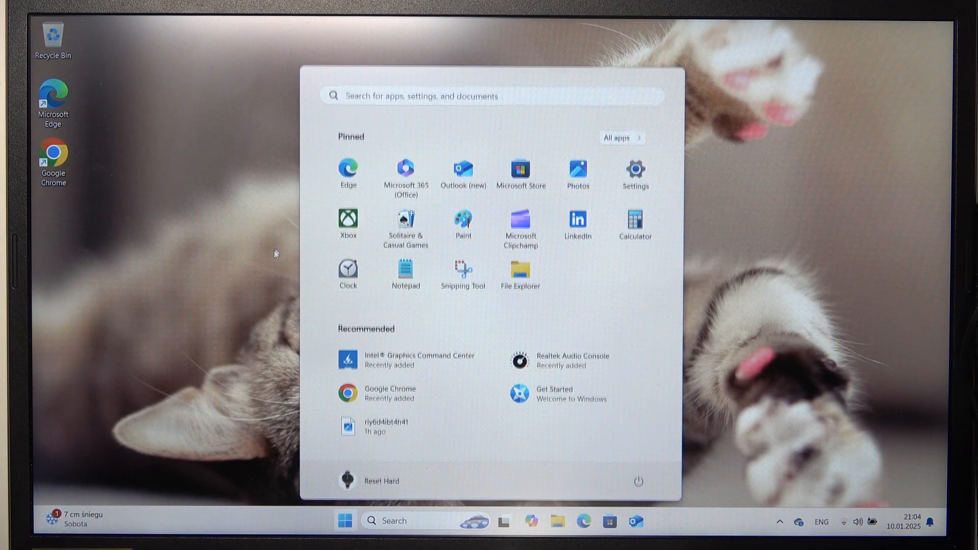
click(635, 170)
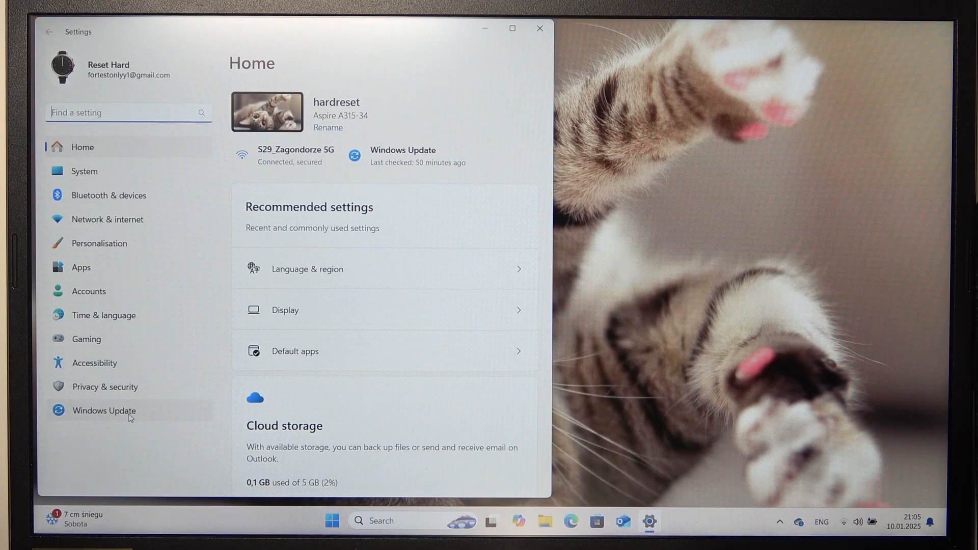
Reach System Recovery through Windows Update's Advanced options and choose Reset this PC
click(104, 410)
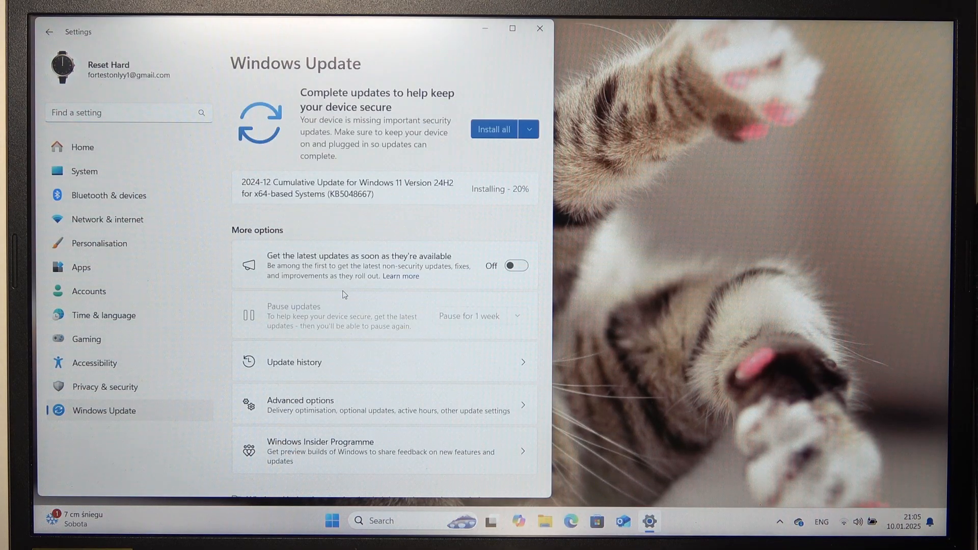
click(300, 399)
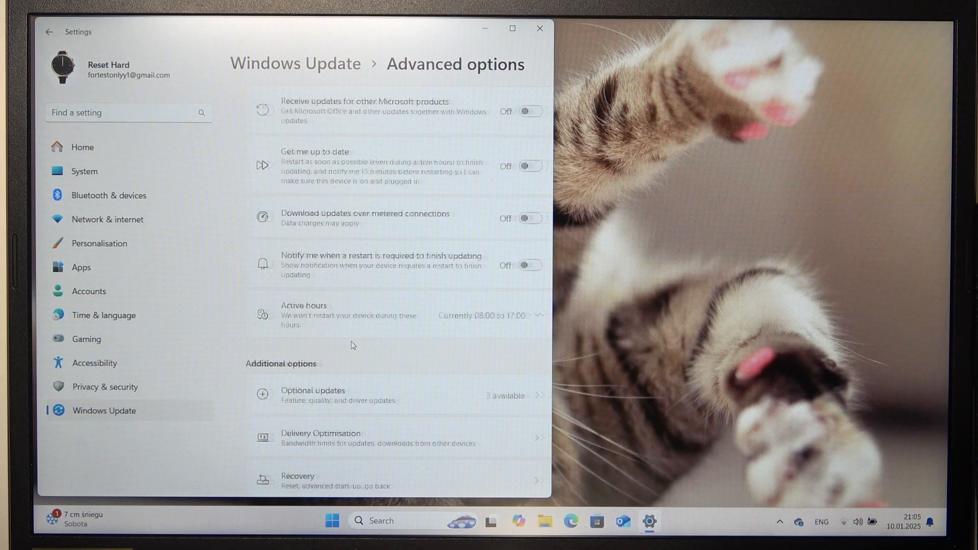
scroll(down, 3)
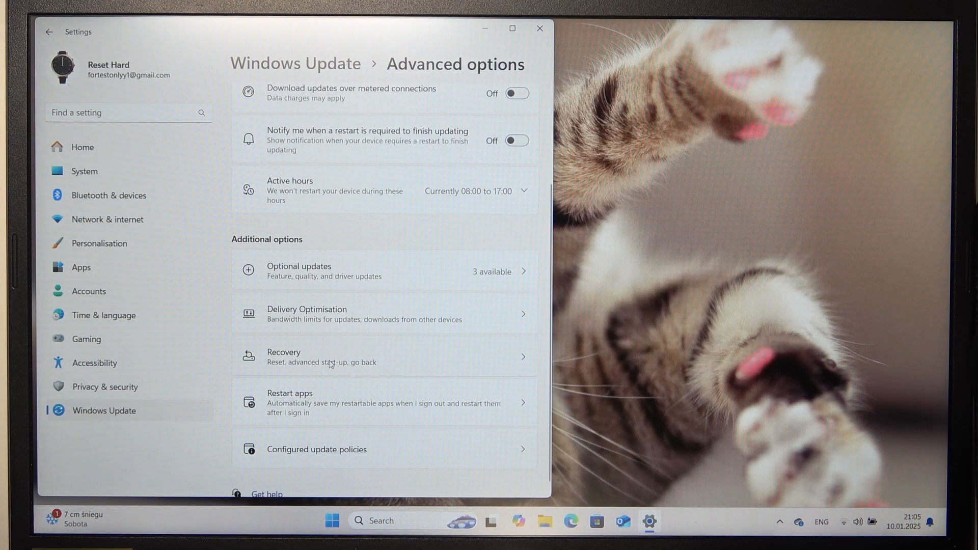
click(283, 357)
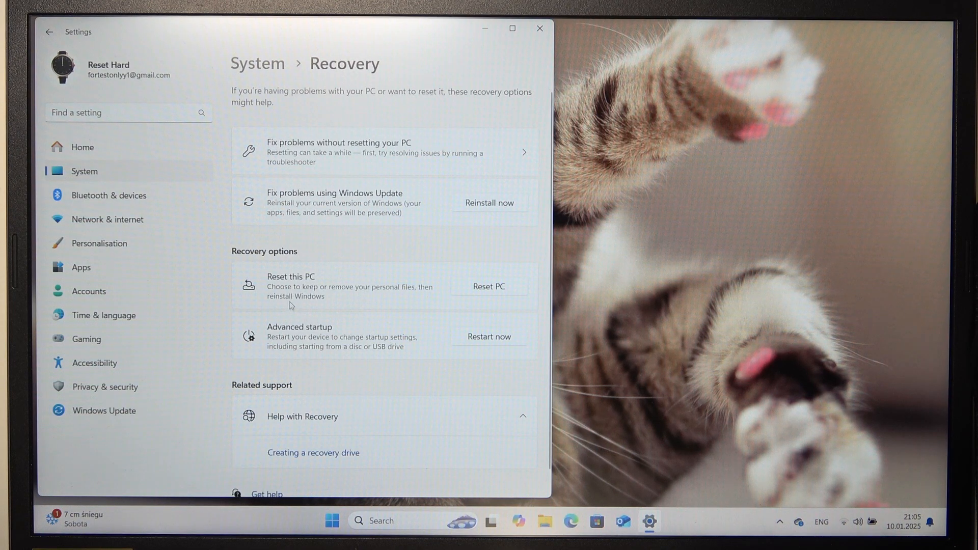
click(489, 286)
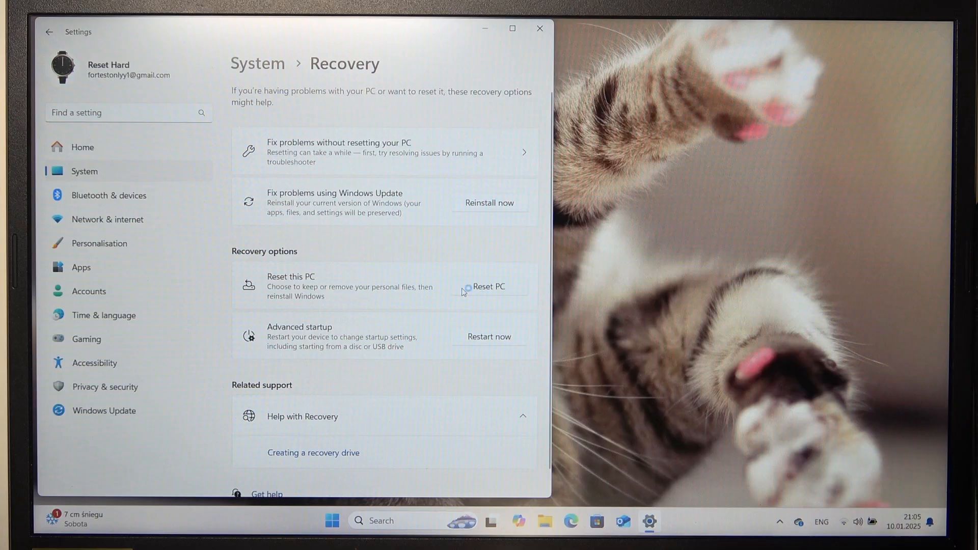
Start the reset wizard with Remove everything and Local reinstall selected
click(488, 286)
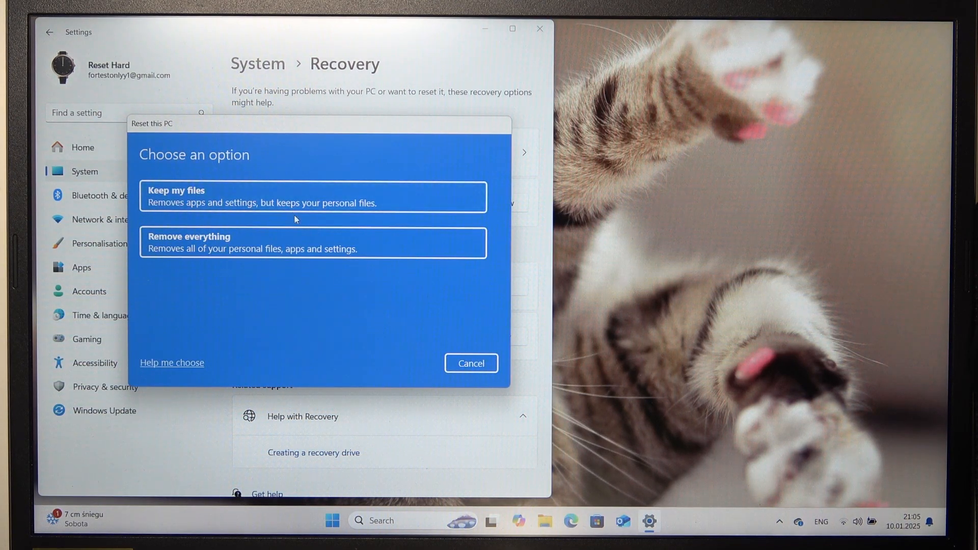
click(311, 196)
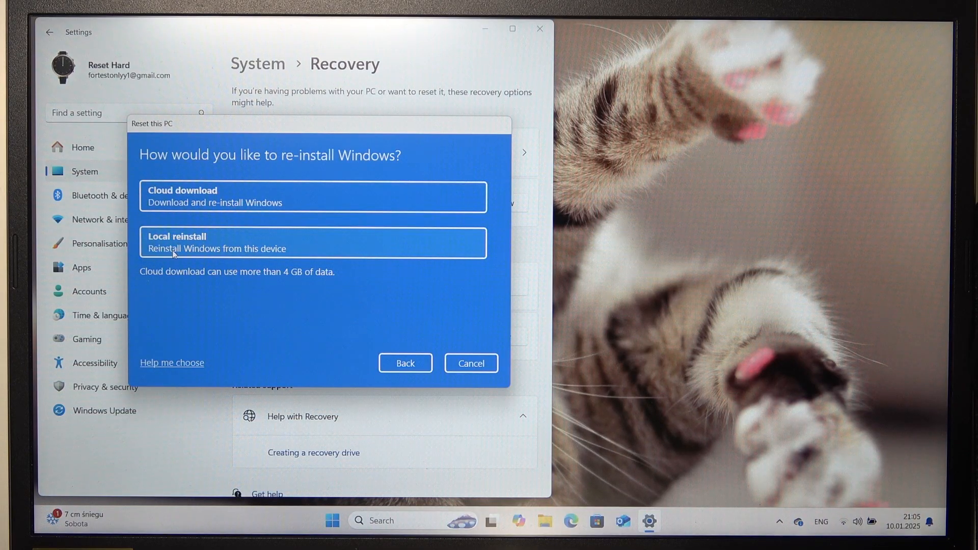
click(312, 242)
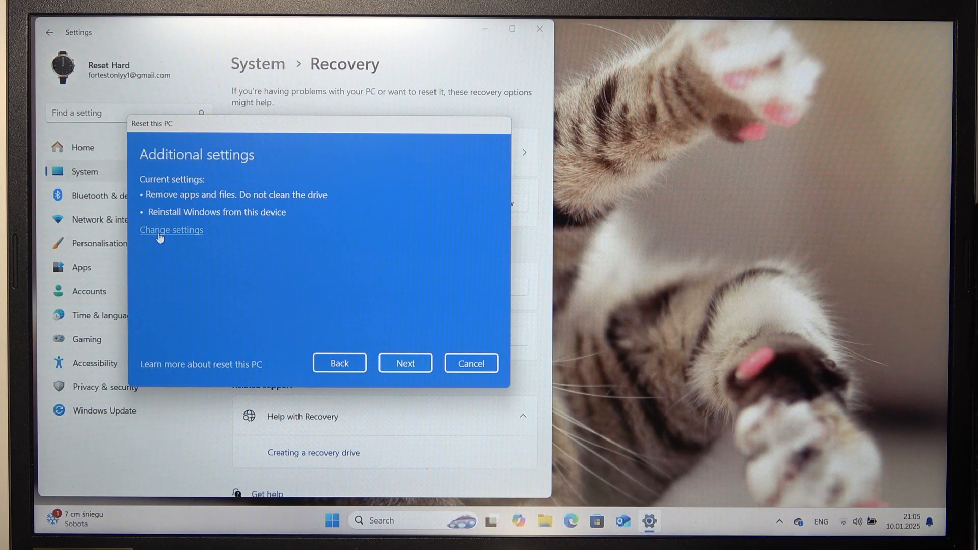
click(171, 229)
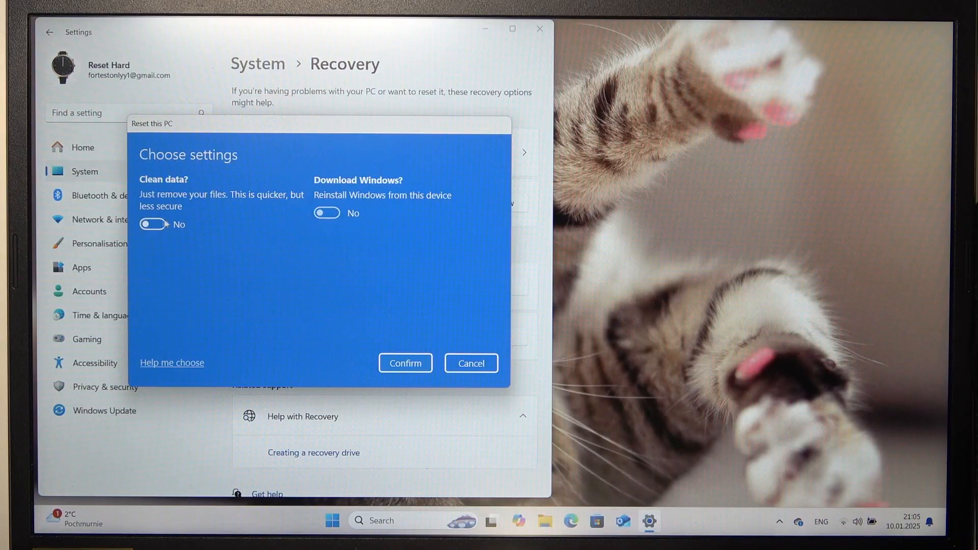
click(405, 362)
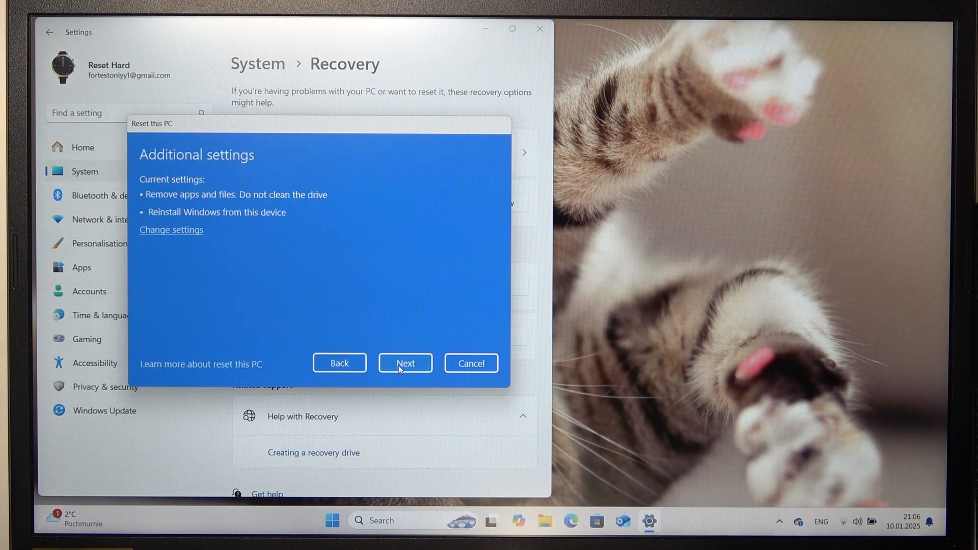
click(404, 362)
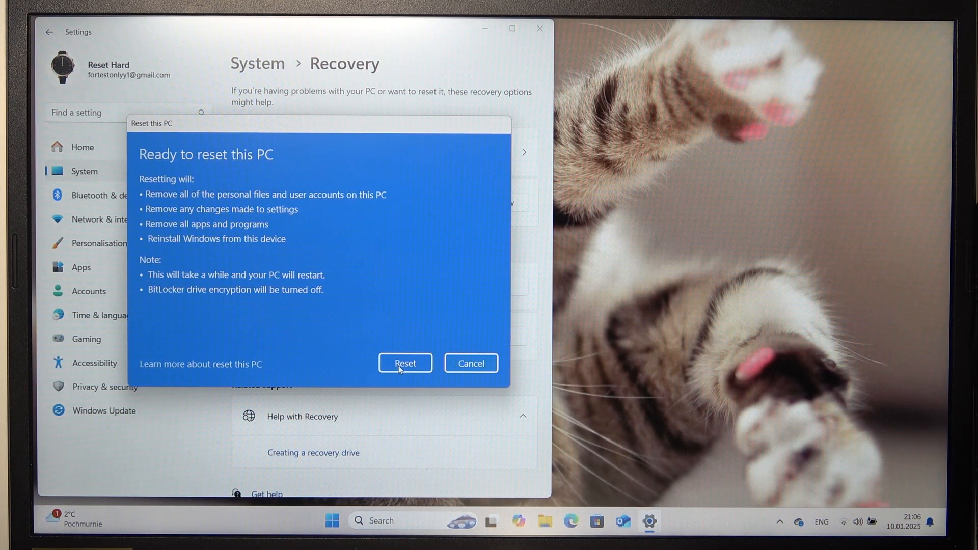
Confirm Reset on the Ready to reset screen so Preparing to reset begins
click(405, 363)
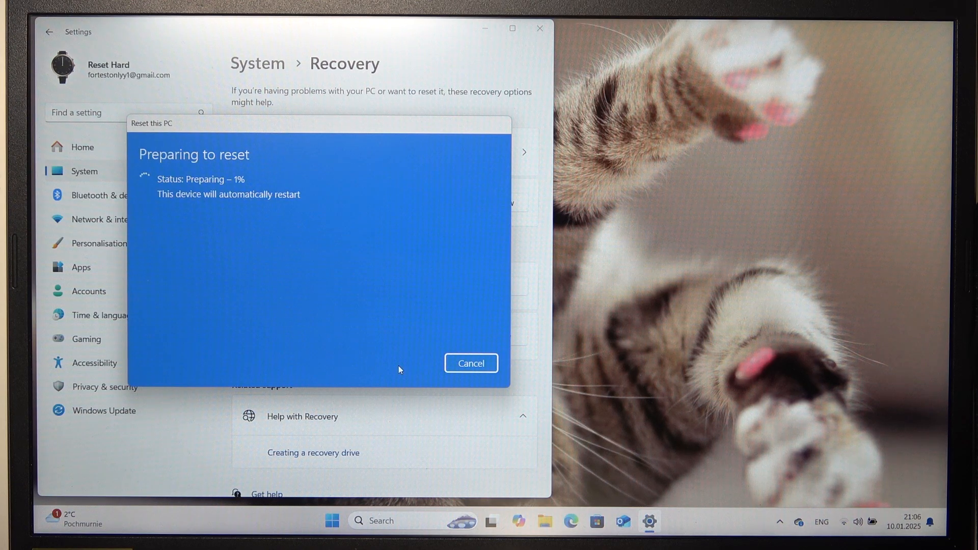